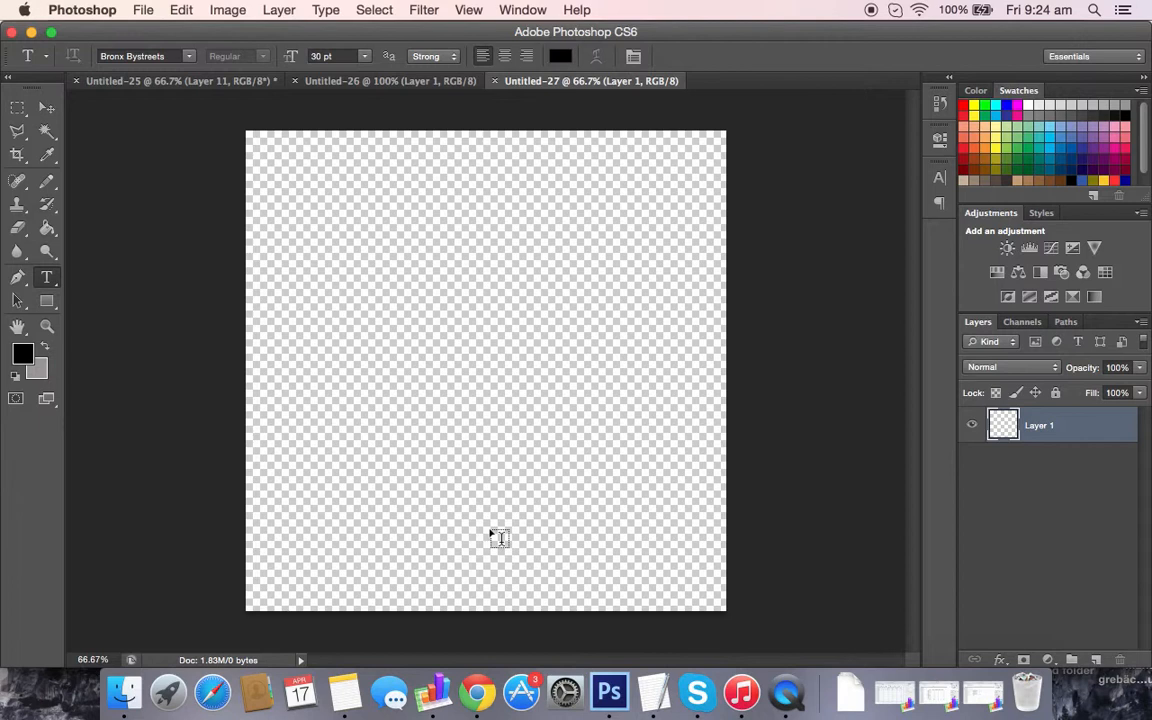
{"action": "mouse_move", "coordinate": [369, 406]}
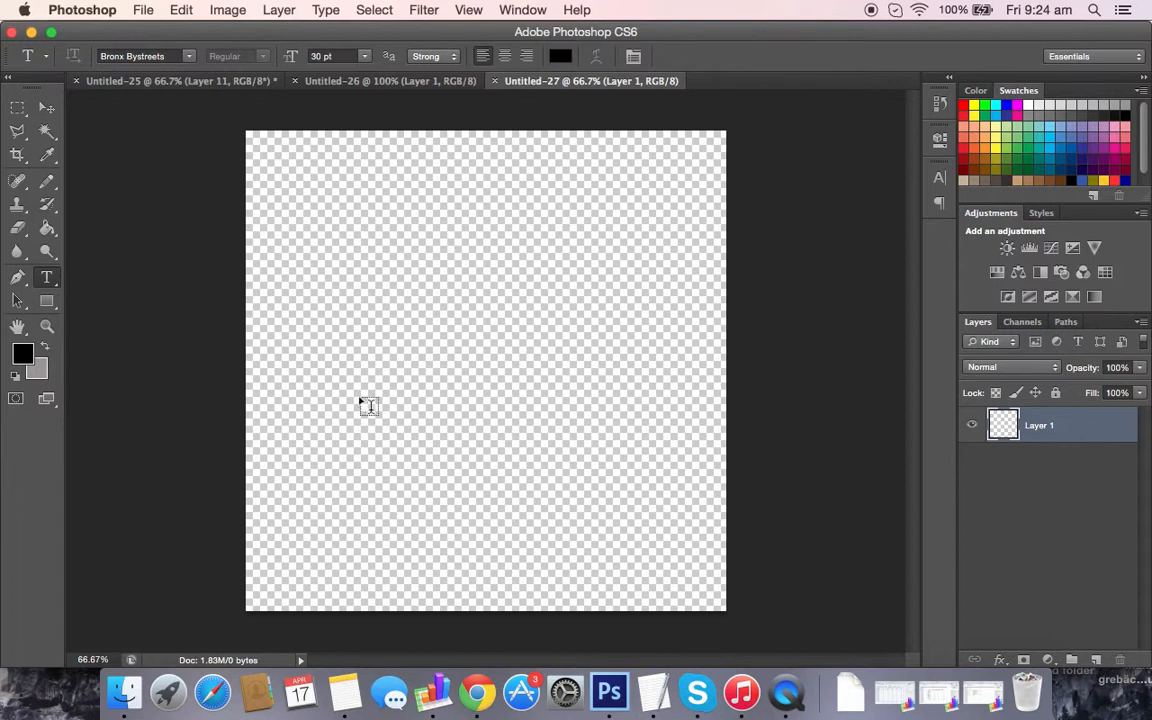
{"action": "mouse_move", "coordinate": [339, 362]}
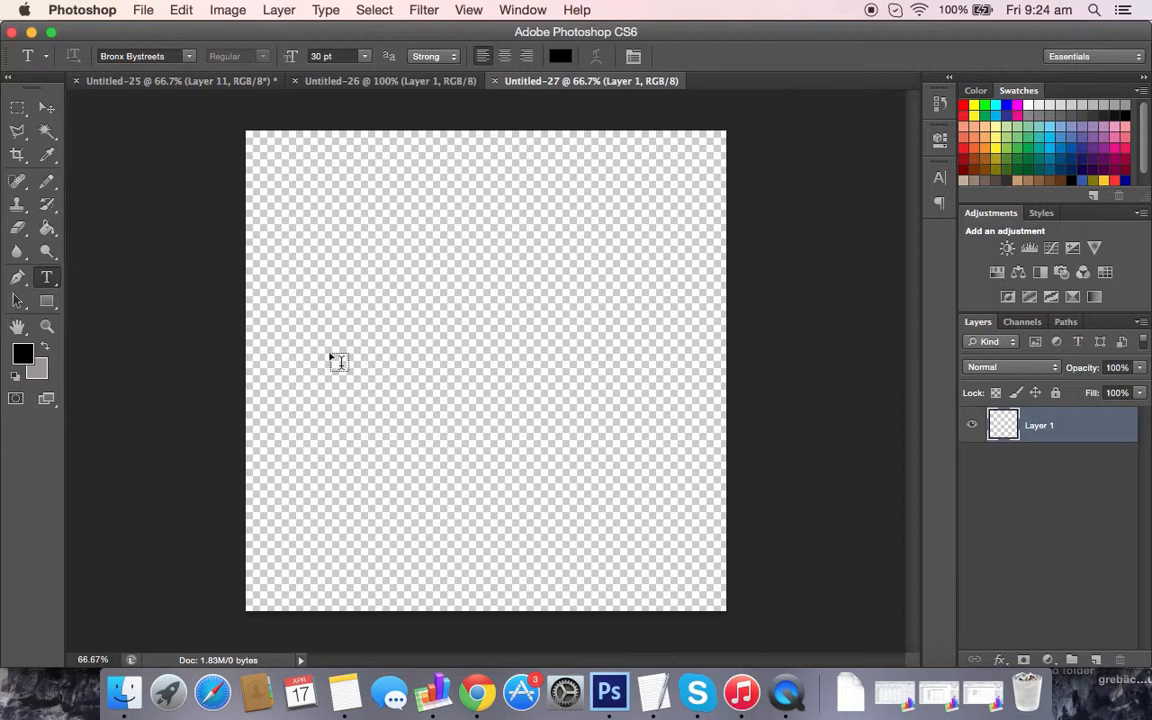
- Type TEESPRING in Bronx Bystreets and enlarge it via the font size list
{"action": "type", "text": "TEE"}
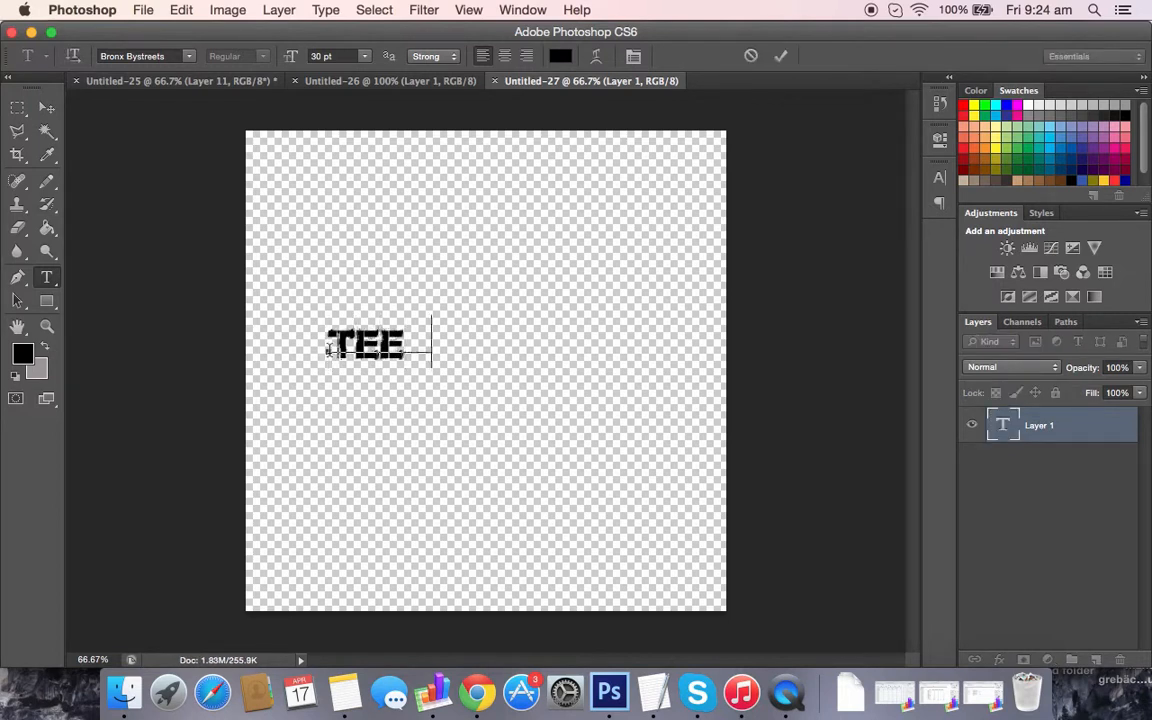
{"action": "type", "text": "SPRING"}
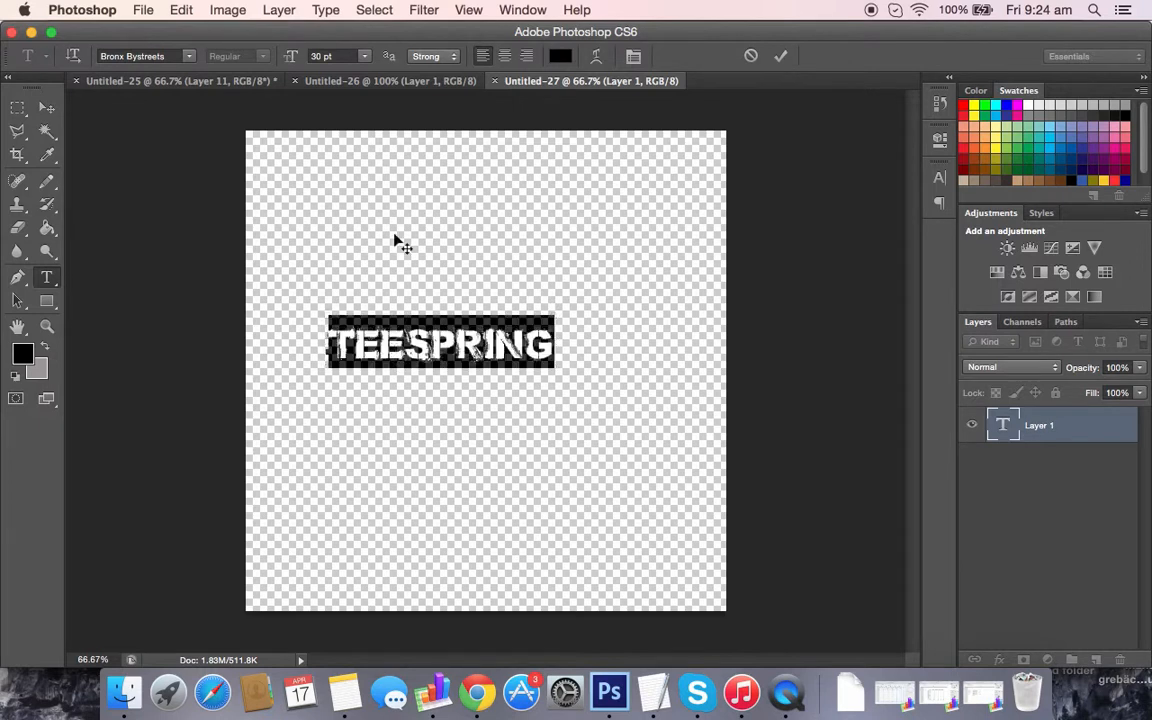
{"action": "left_click", "coordinate": [363, 56]}
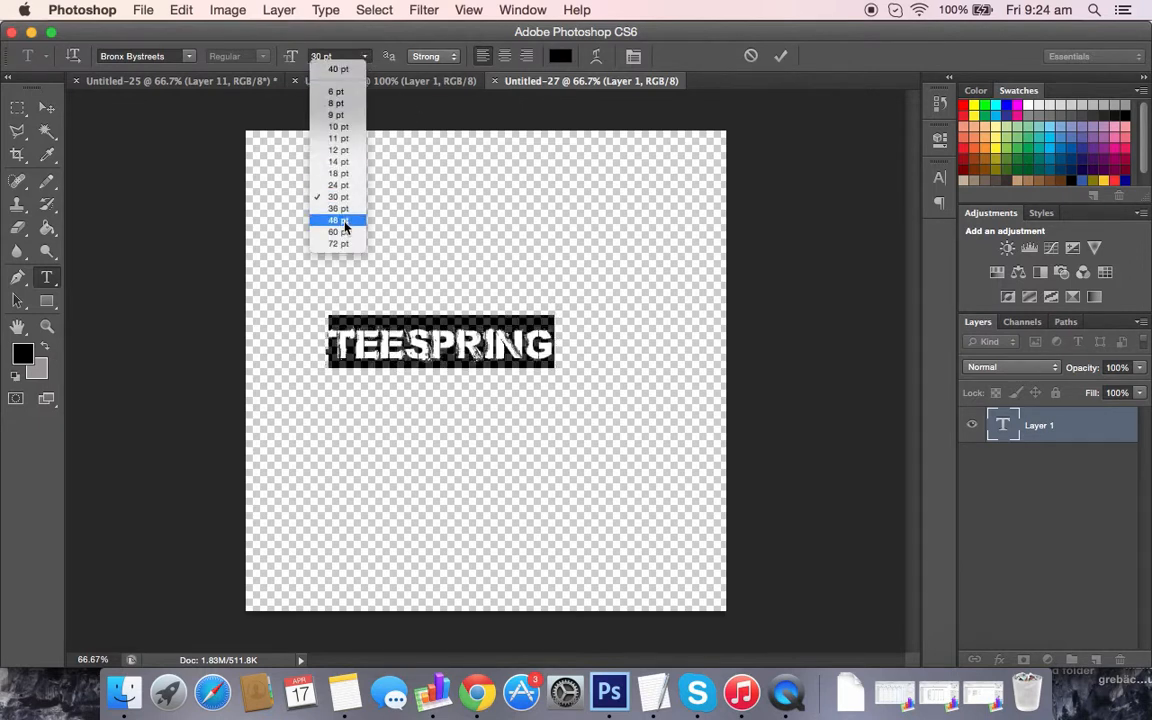
{"action": "left_click", "coordinate": [336, 232]}
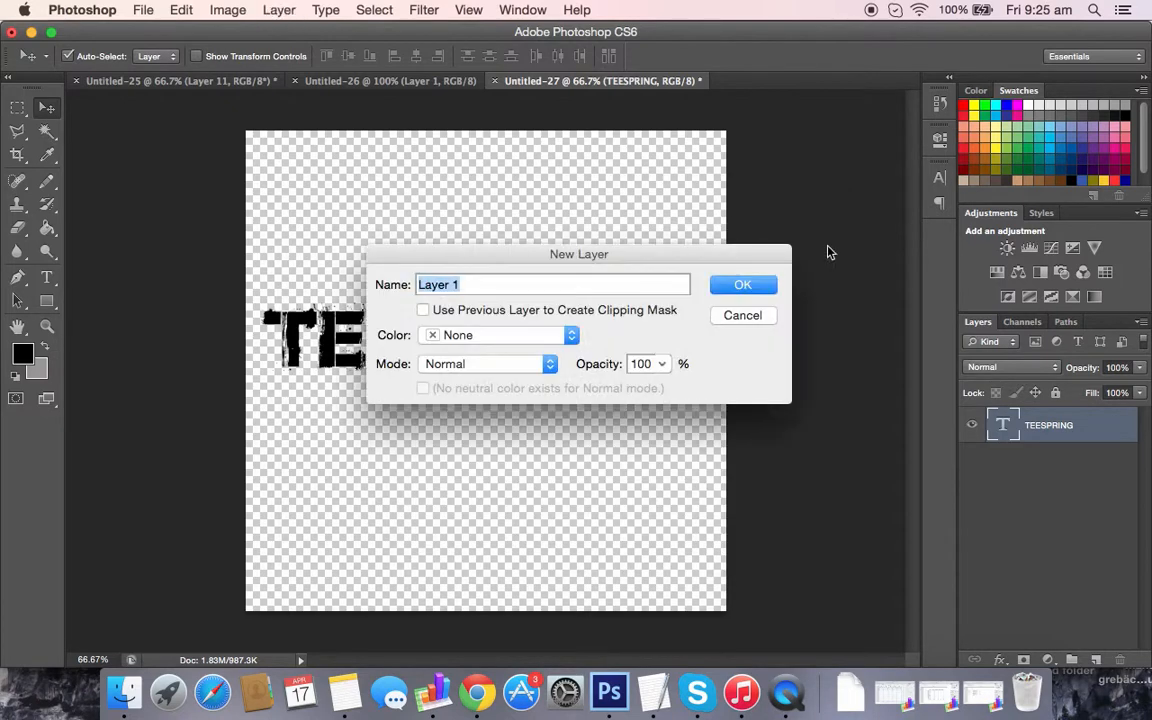
- Confirm the new Layer 1, then reselect the TEESPRING text layer
{"action": "left_click", "coordinate": [743, 284]}
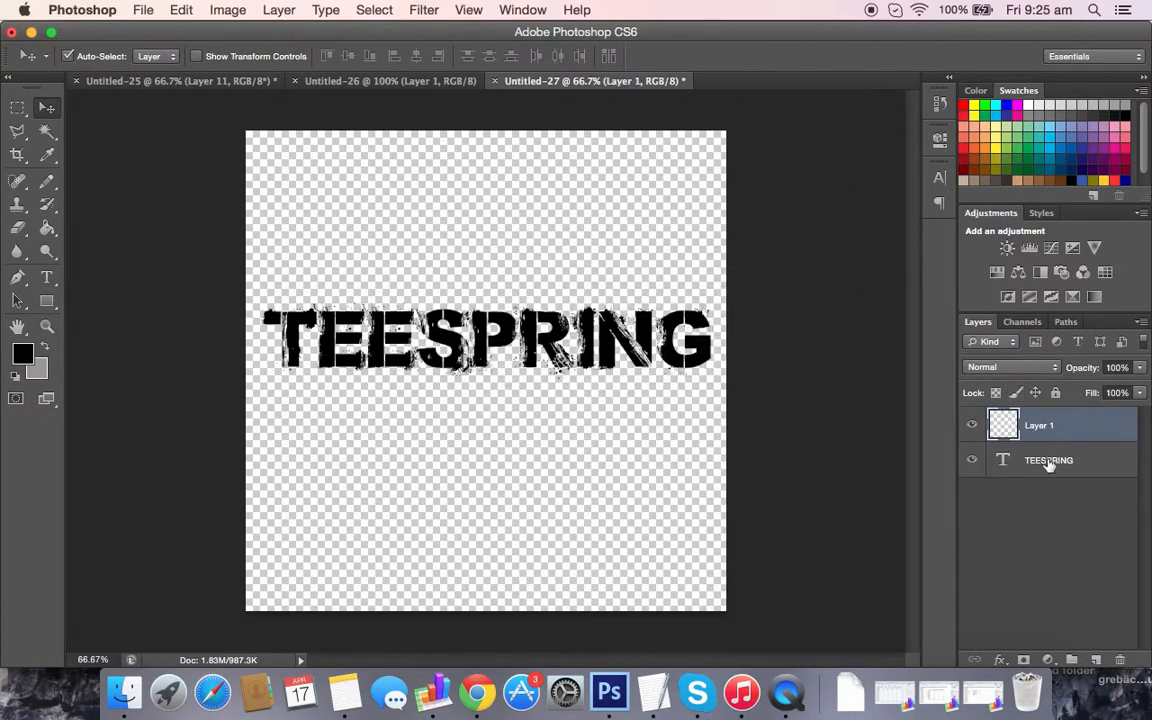
{"action": "left_click", "coordinate": [1048, 460]}
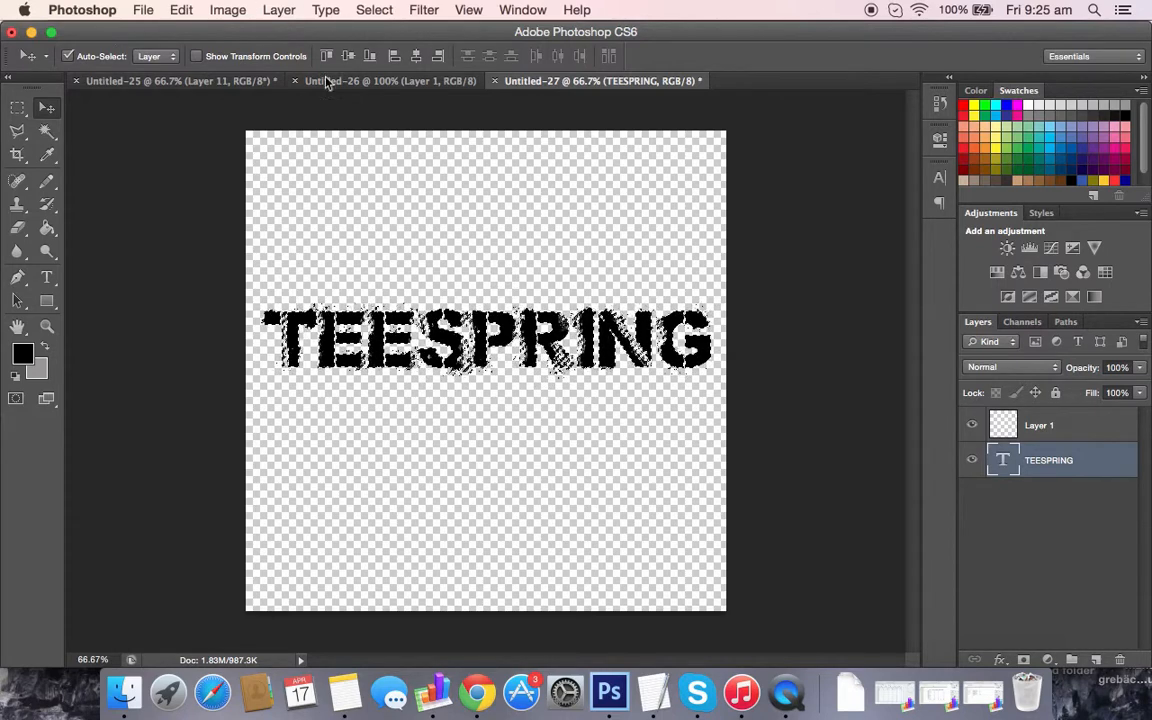
{"action": "mouse_move", "coordinate": [490, 175]}
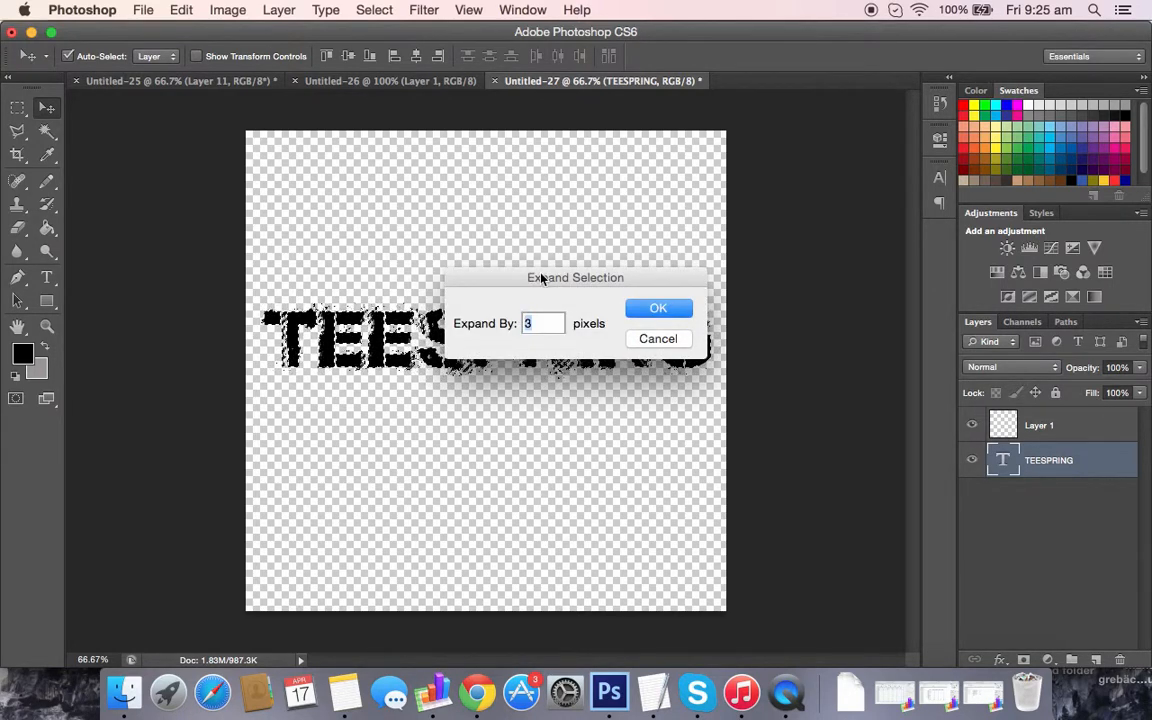
- Expand the TEESPRING selection by 3 pixels, then reopen the Select menu
{"action": "left_click_drag", "start_coordinate": [575, 277], "coordinate": [465, 418]}
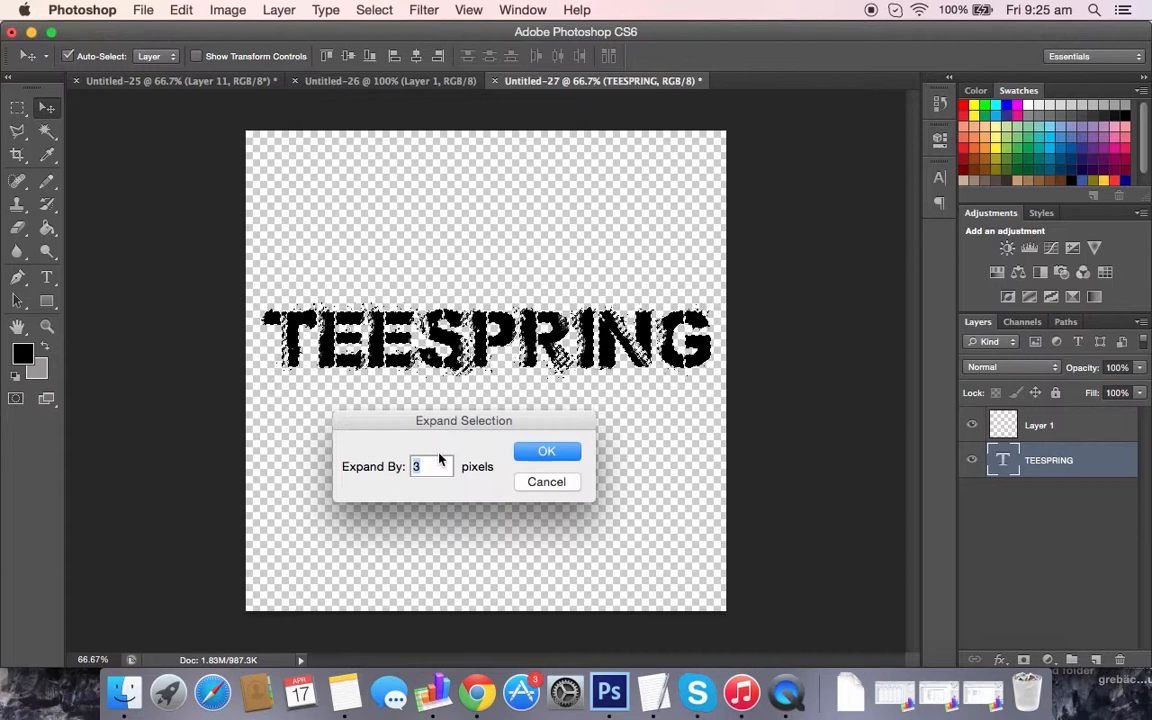
{"action": "left_click", "coordinate": [547, 450]}
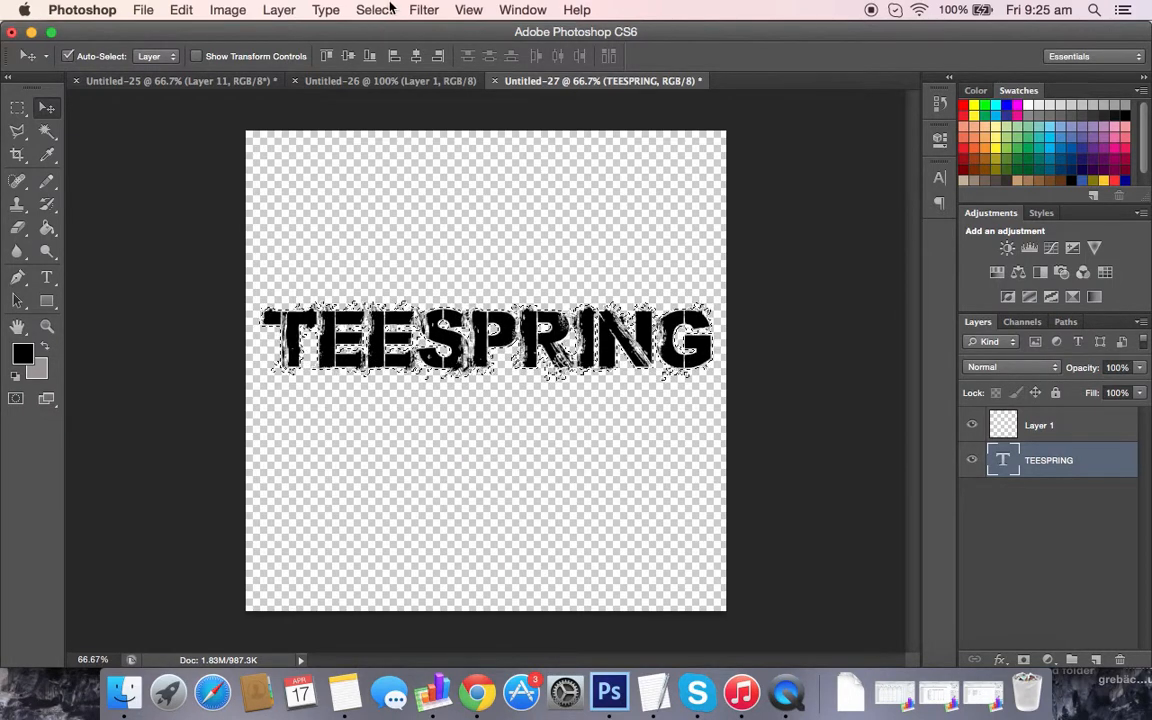
{"action": "left_click", "coordinate": [374, 9]}
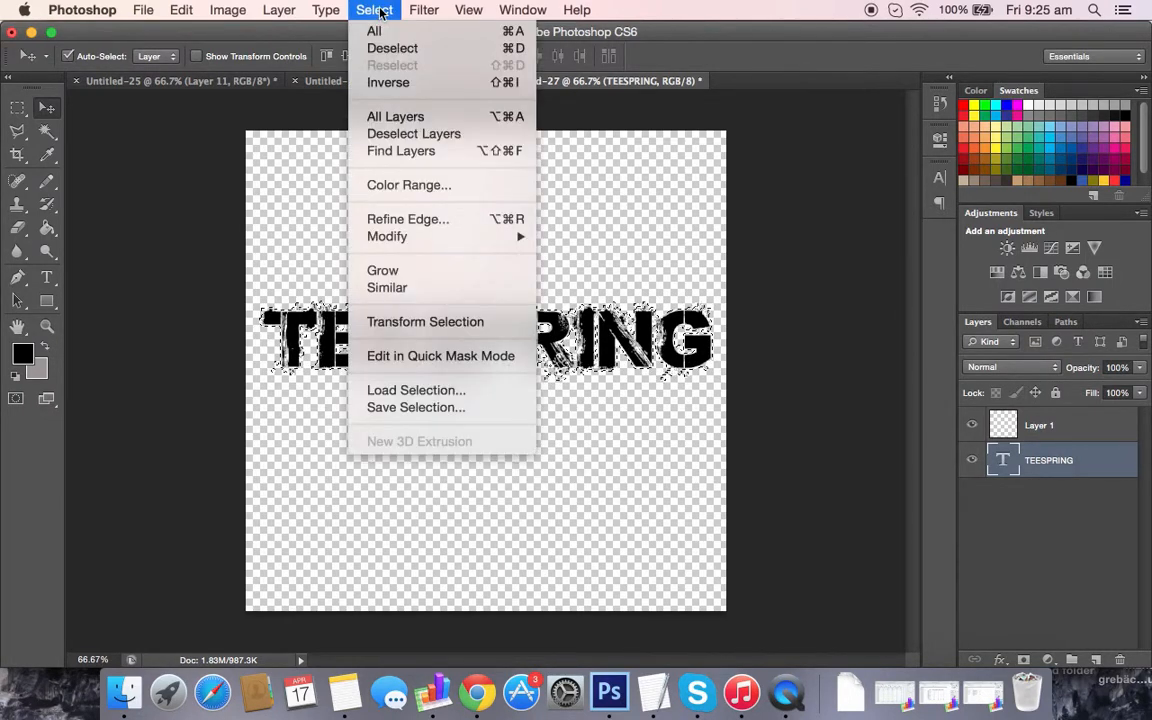
{"action": "mouse_move", "coordinate": [403, 269]}
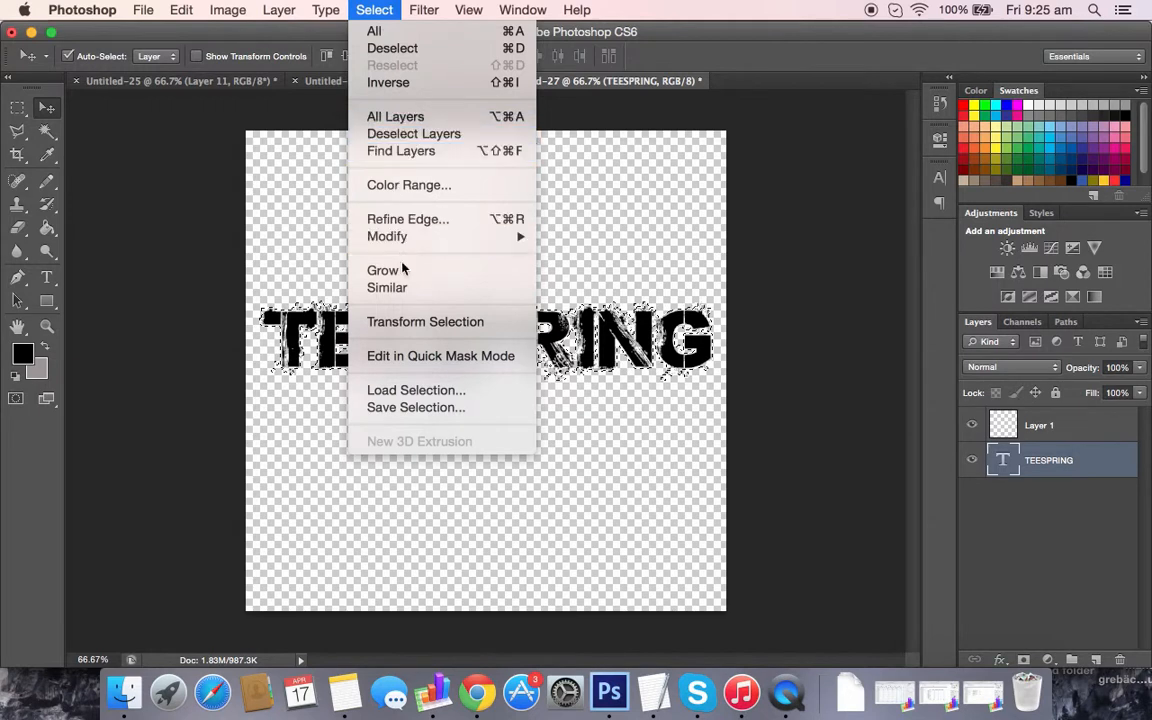
{"action": "mouse_move", "coordinate": [387, 236]}
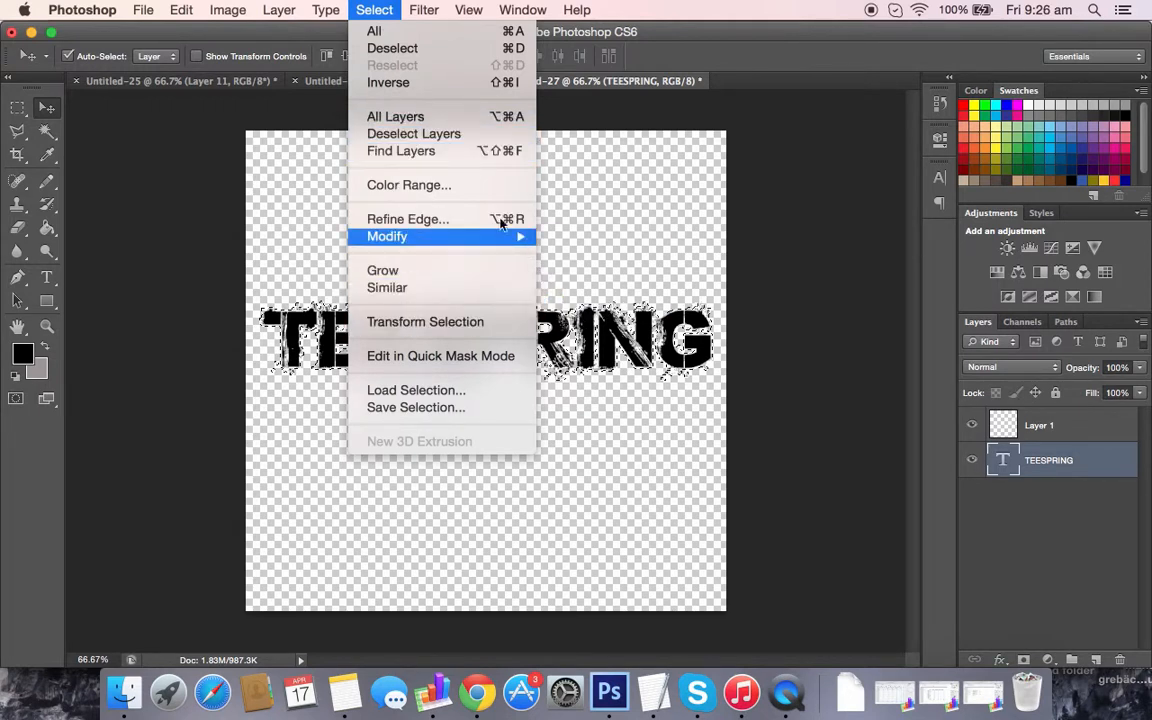
{"action": "mouse_move", "coordinate": [387, 236]}
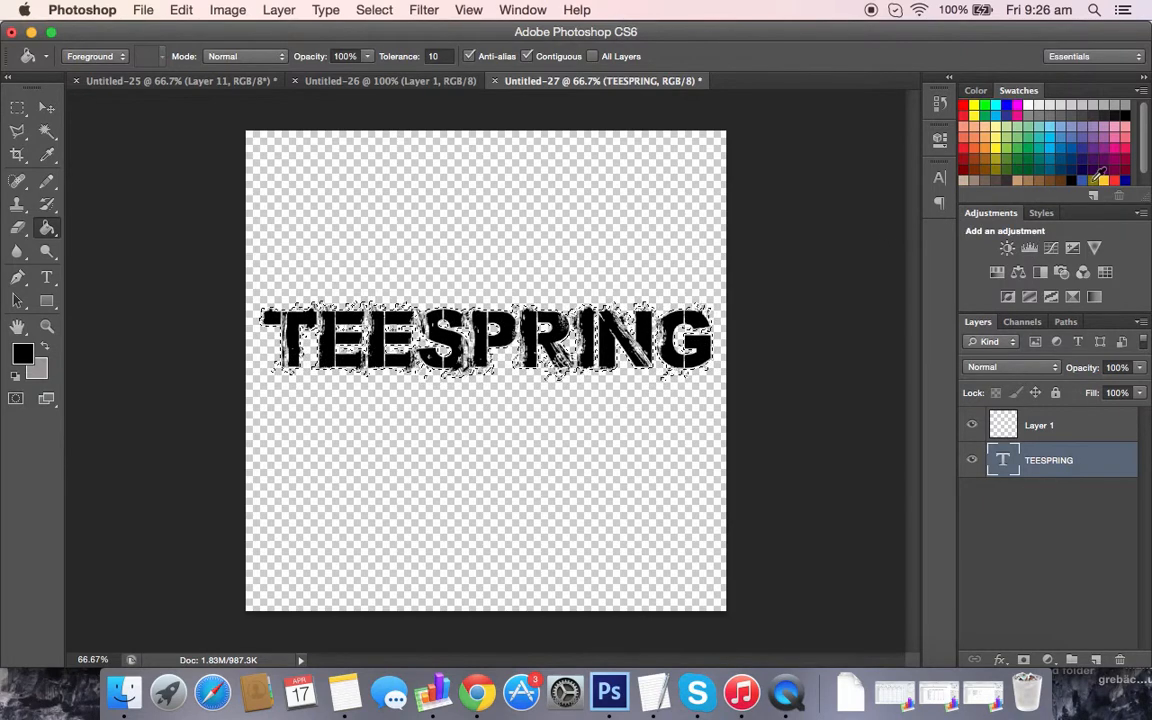
- Fill the expanded selection yellow on Layer 1, then select Layer 2 below
{"action": "left_click", "coordinate": [1040, 425]}
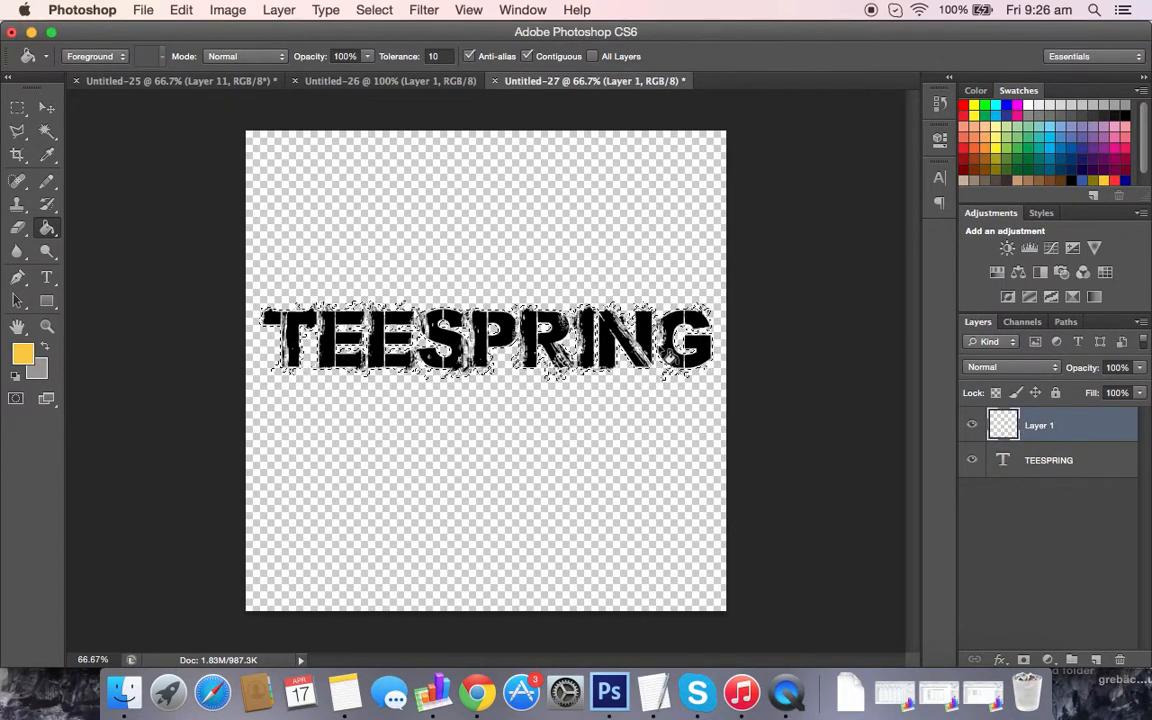
{"action": "left_click", "coordinate": [486, 340]}
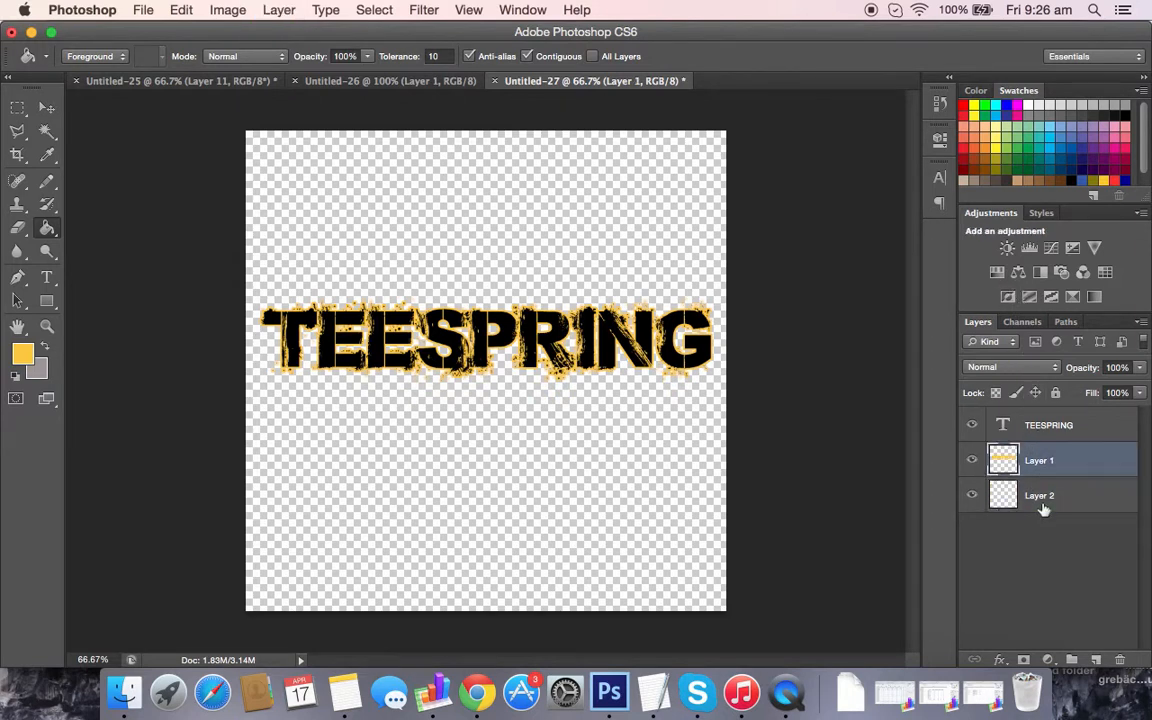
{"action": "left_click", "coordinate": [1039, 495]}
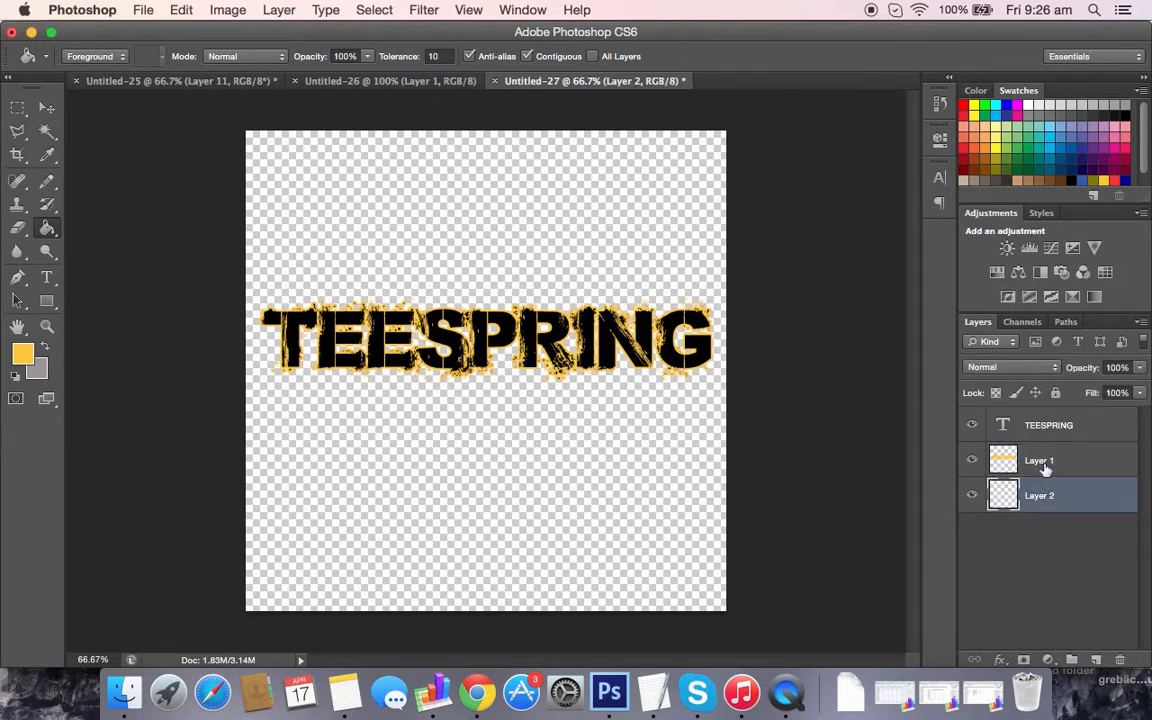
{"action": "left_click", "coordinate": [1092, 158]}
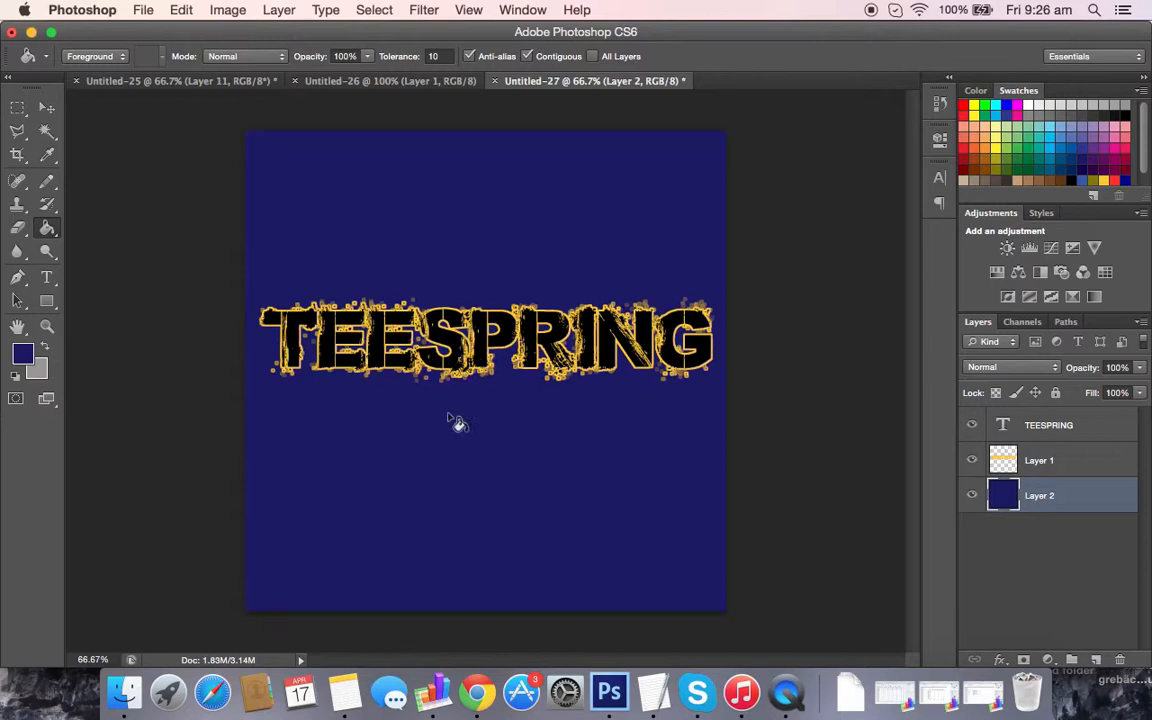
{"action": "mouse_move", "coordinate": [558, 282]}
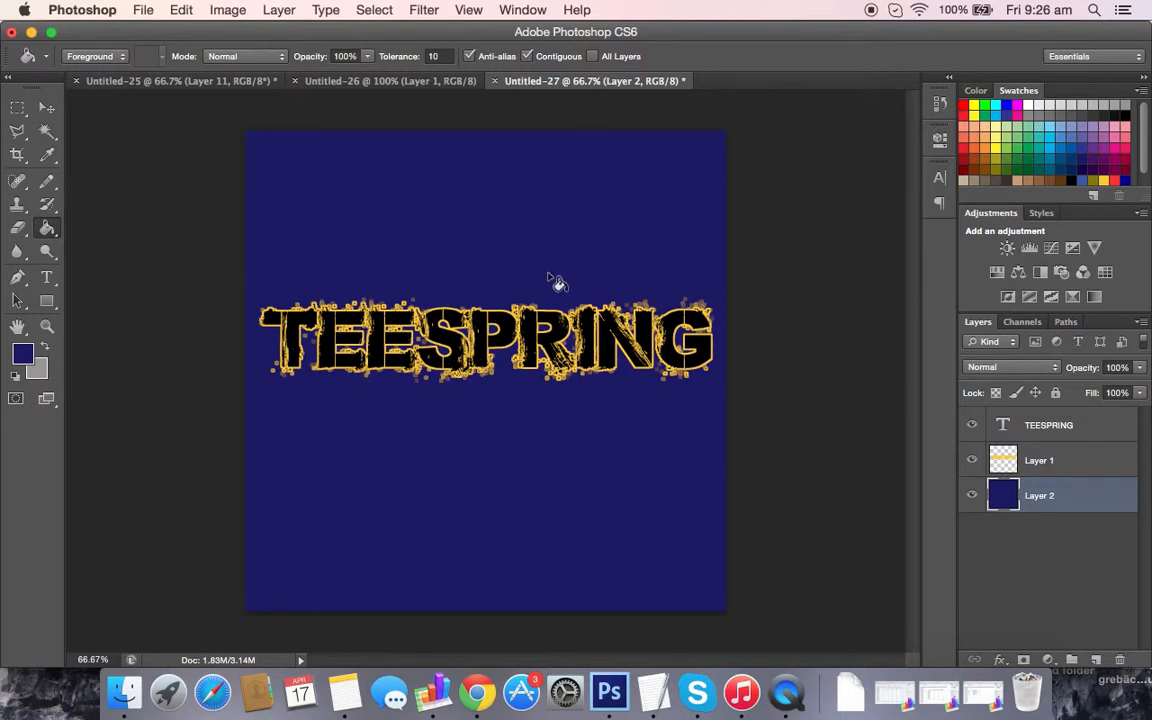
{"action": "mouse_move", "coordinate": [615, 400]}
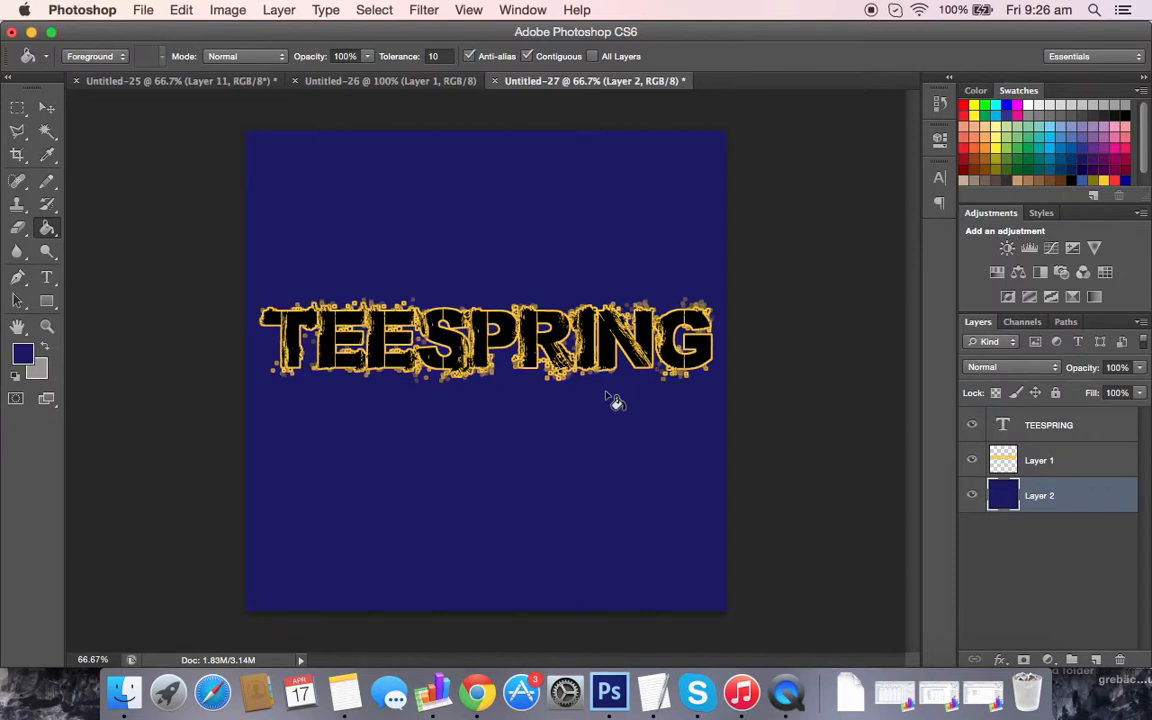
{"action": "mouse_move", "coordinate": [655, 330]}
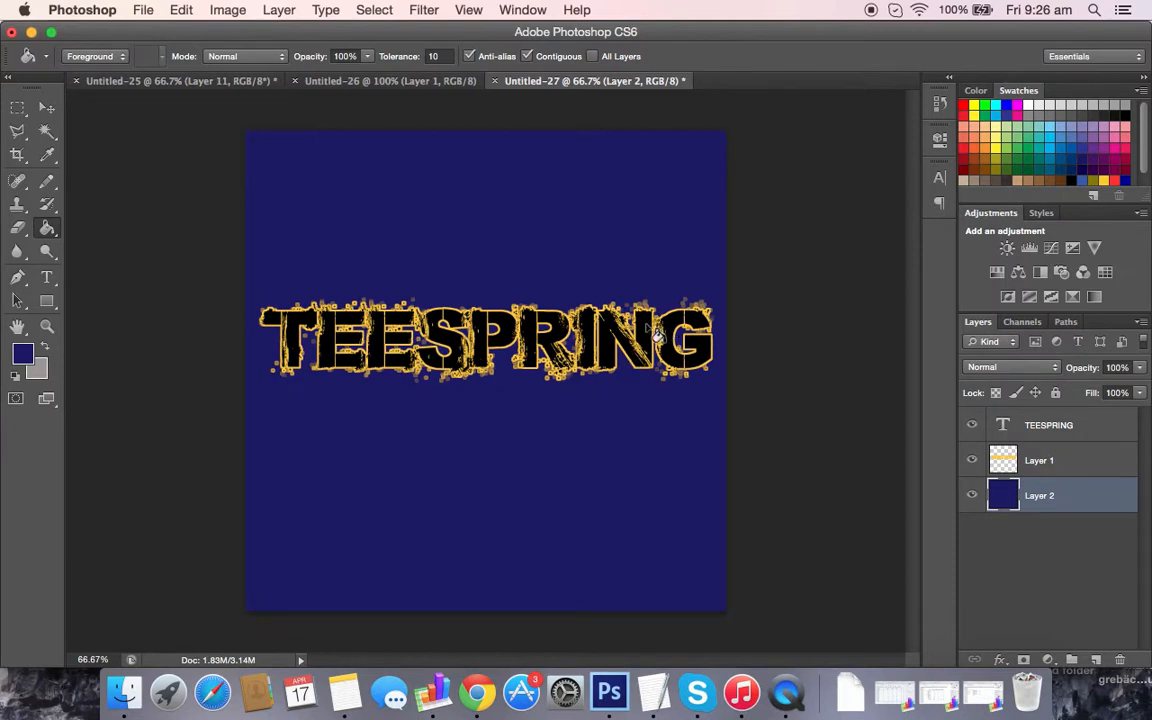
{"action": "mouse_move", "coordinate": [1055, 430]}
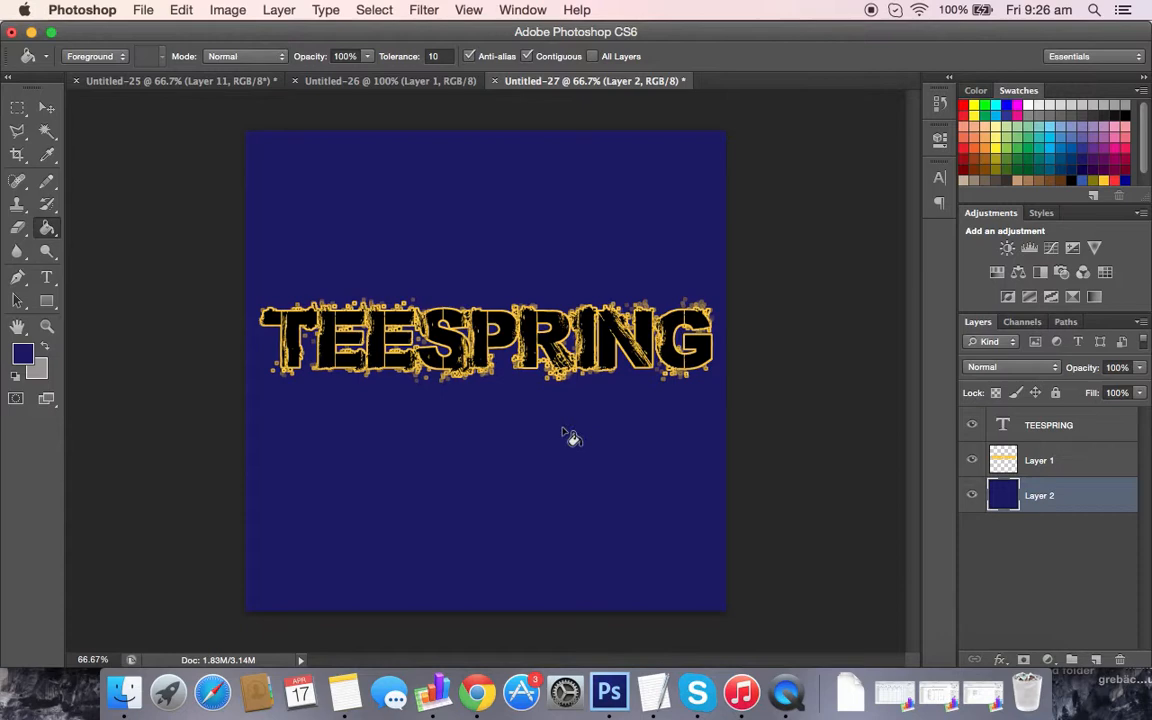
{"action": "mouse_move", "coordinate": [588, 430]}
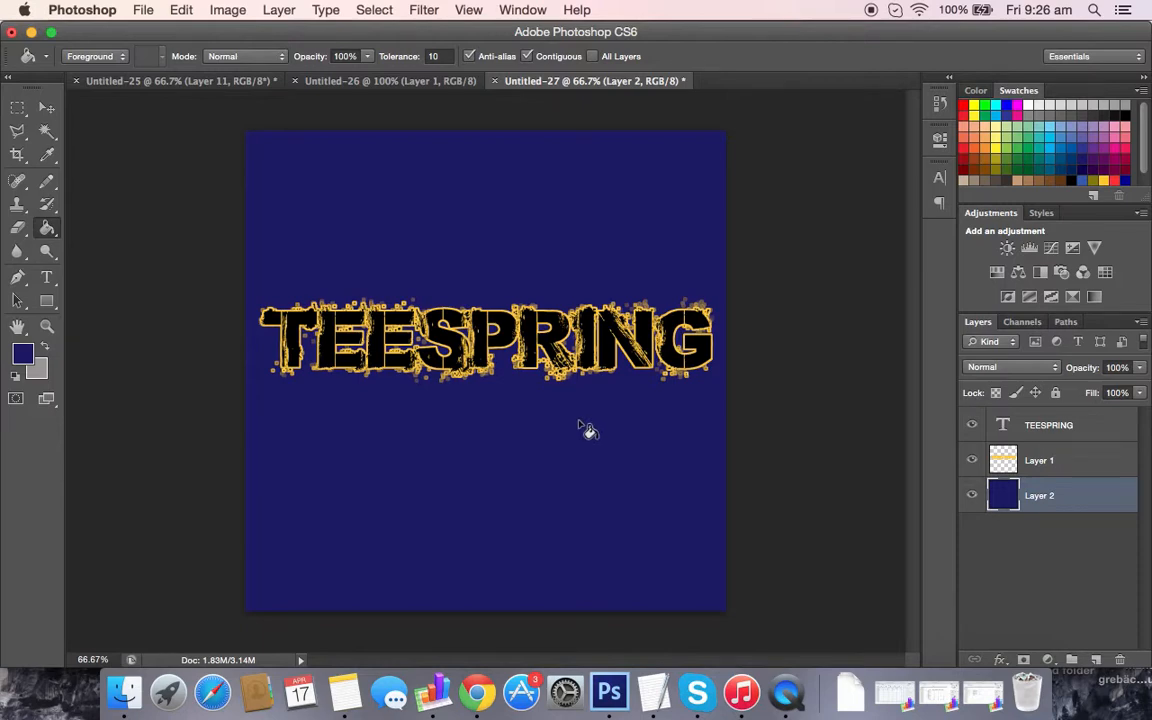